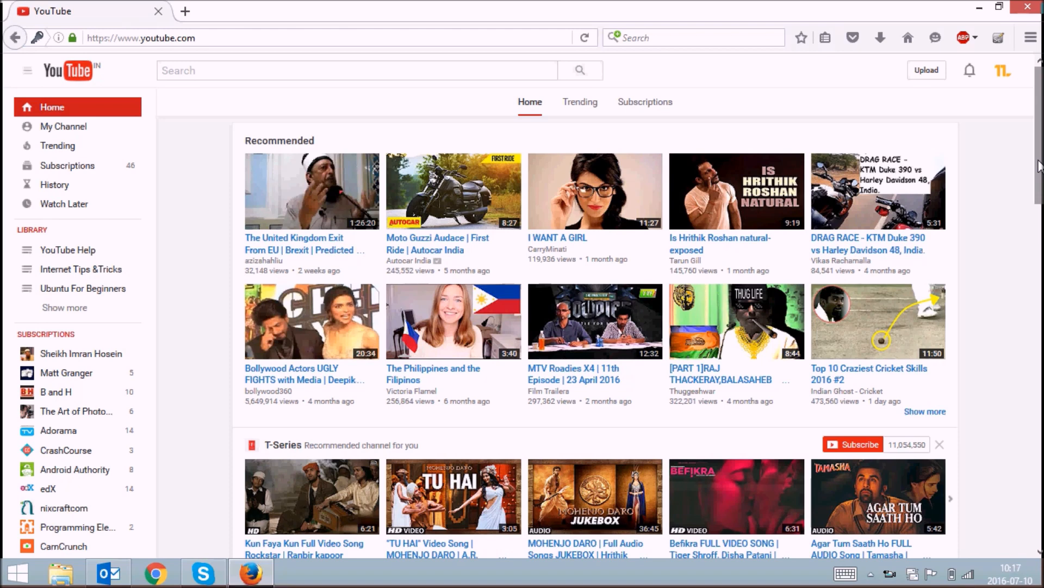
mouse_move(1002, 85)
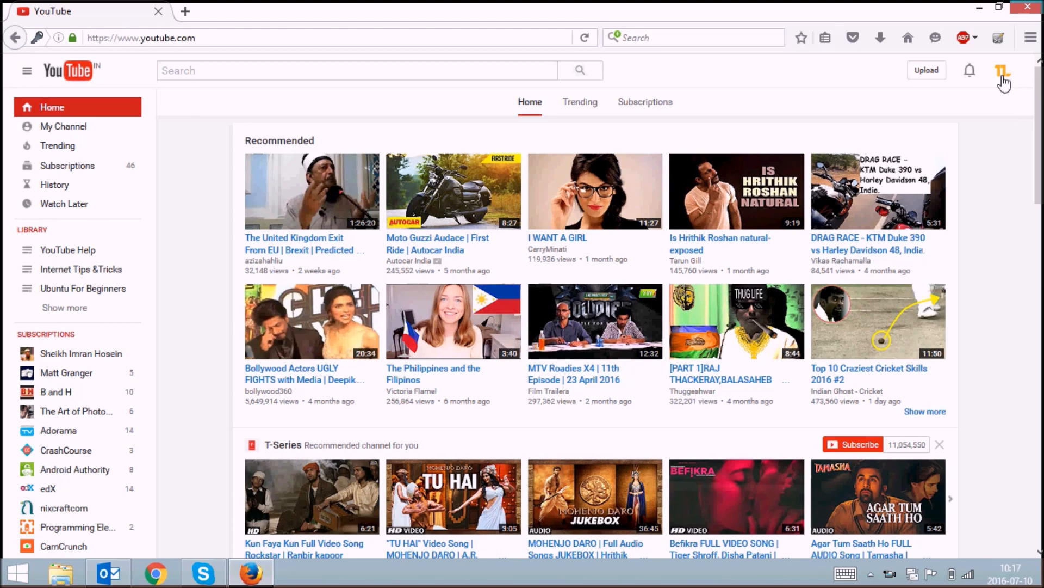
Go from the TechLair account menu to YouTube settings and the Connected TVs section
left_click(1002, 70)
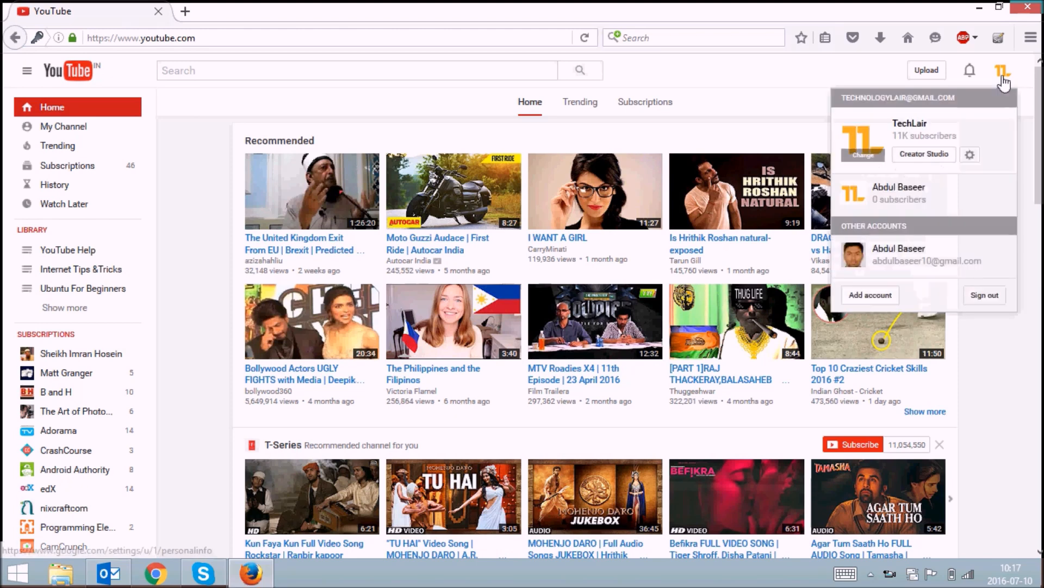
mouse_move(969, 155)
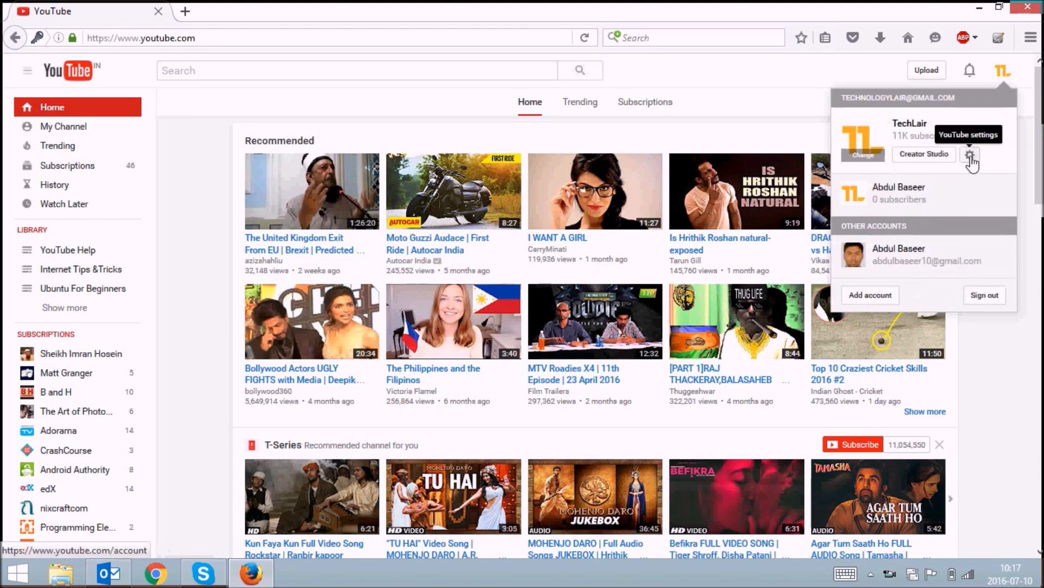
left_click(971, 159)
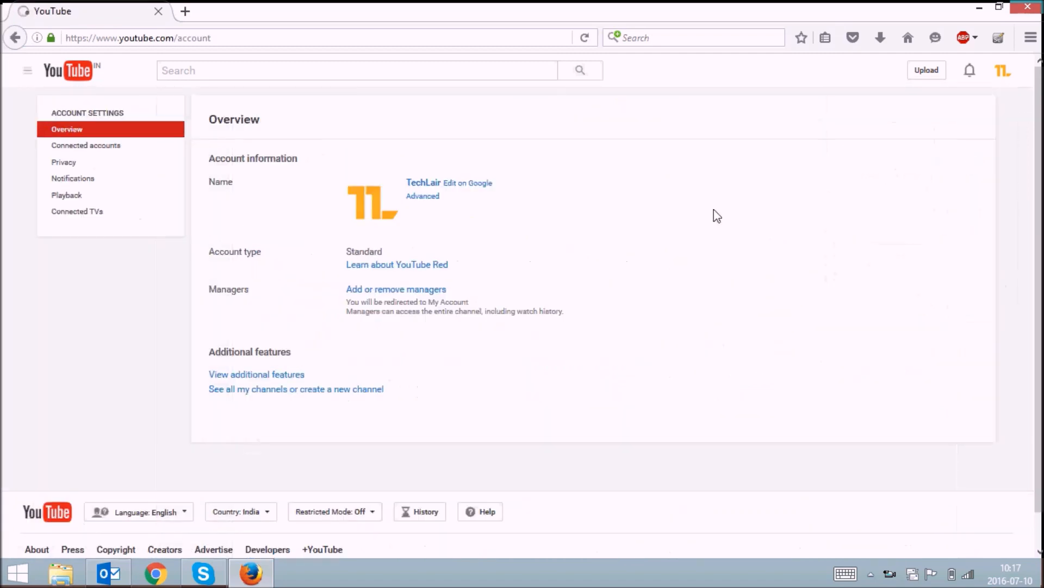
mouse_move(77, 211)
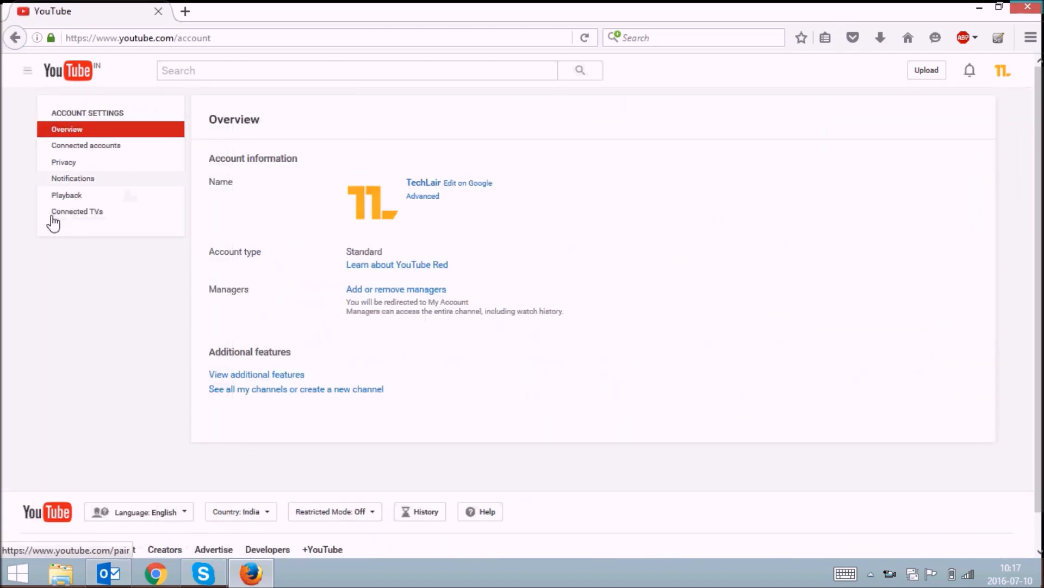
left_click(76, 211)
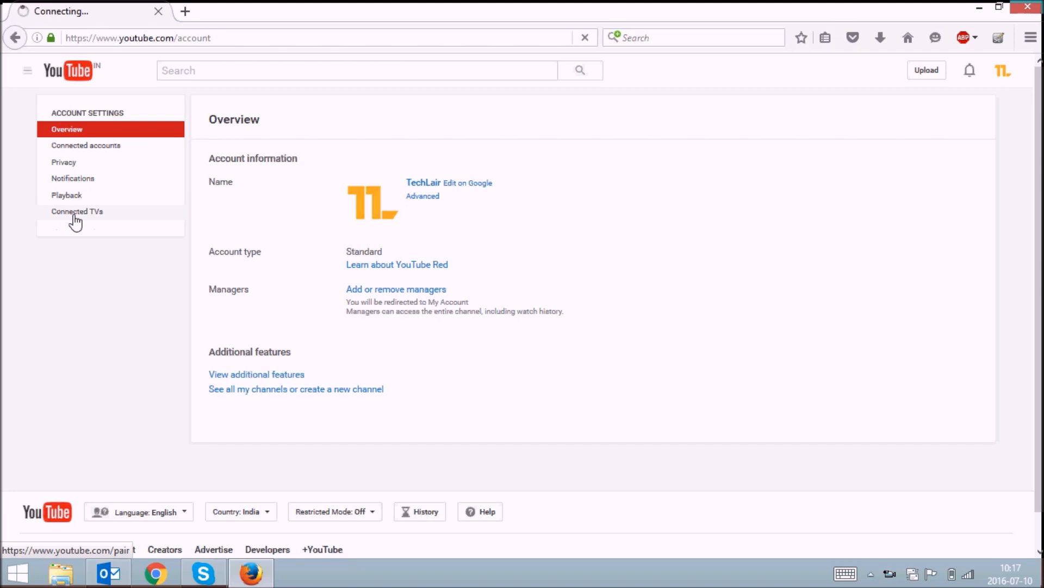
Load the Connected TVs page with its pairing instructions and empty code box
left_click(76, 211)
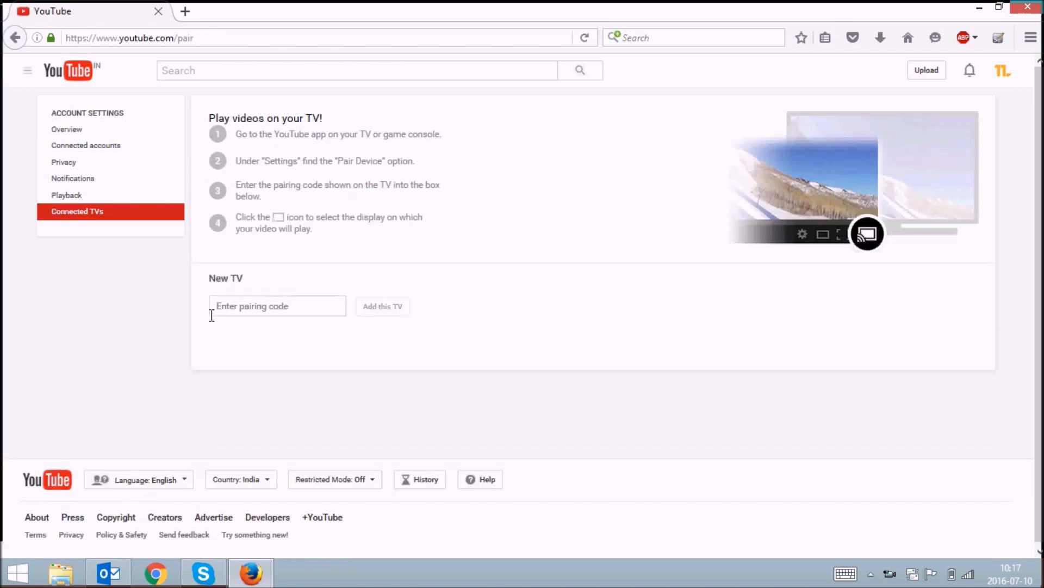
mouse_move(385, 341)
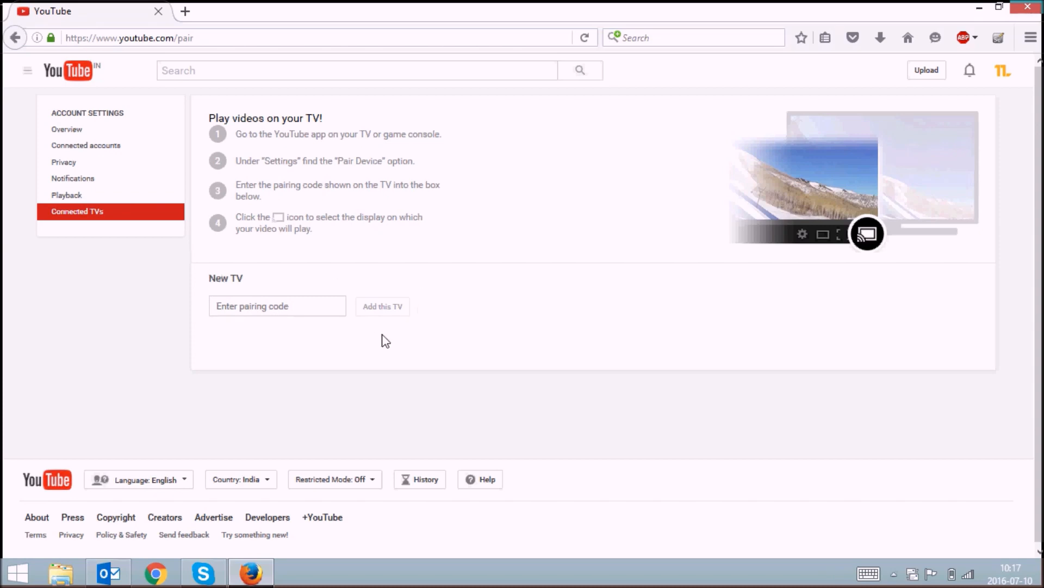
mouse_move(305, 200)
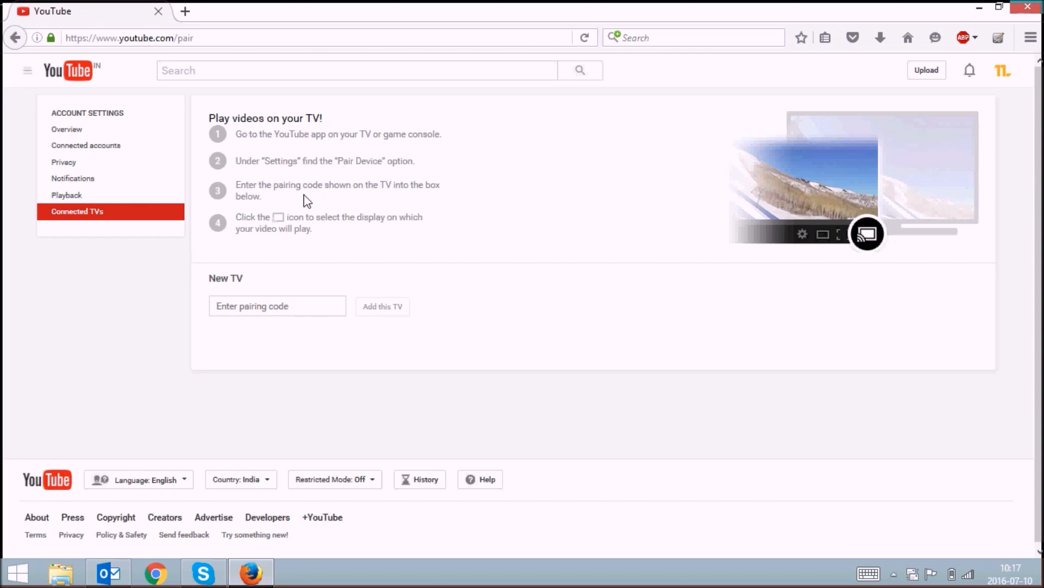
mouse_move(491, 324)
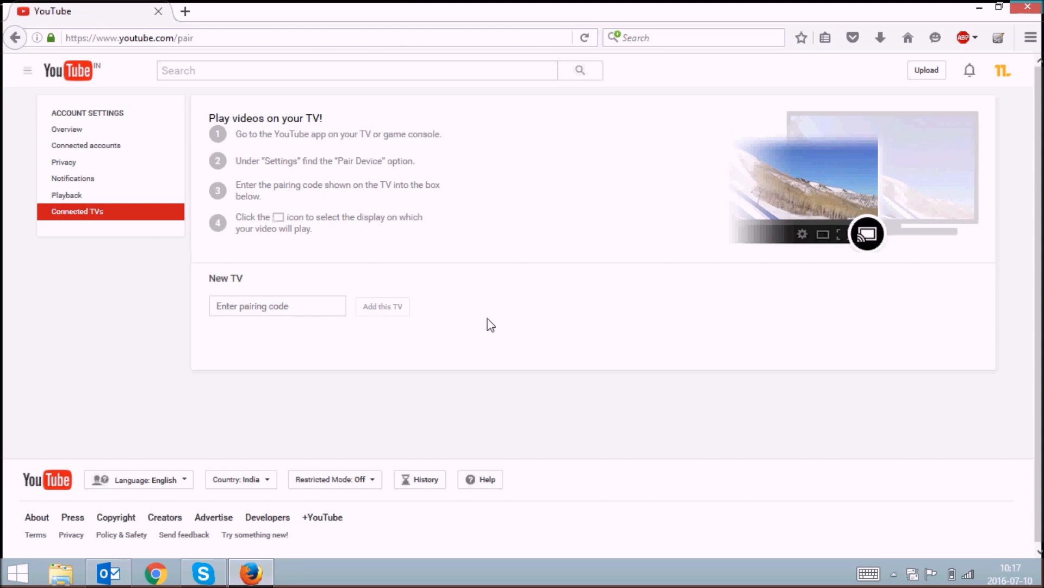
mouse_move(369, 365)
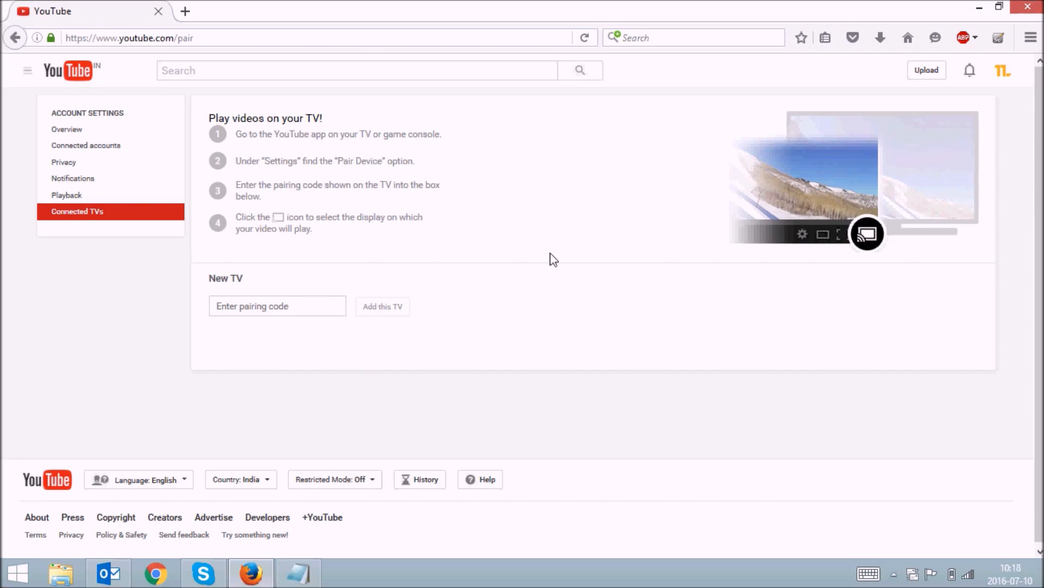
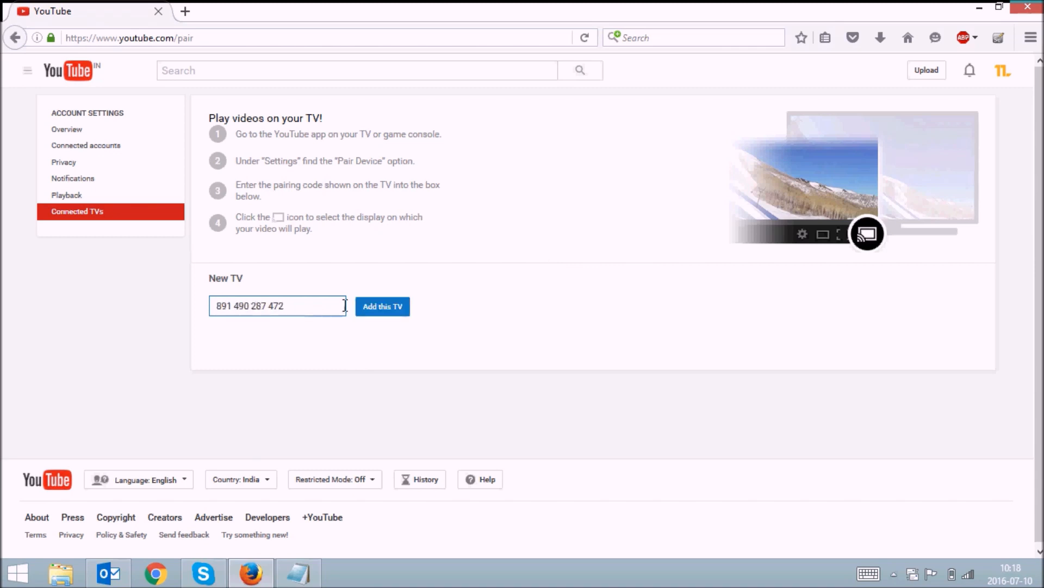
left_click(382, 305)
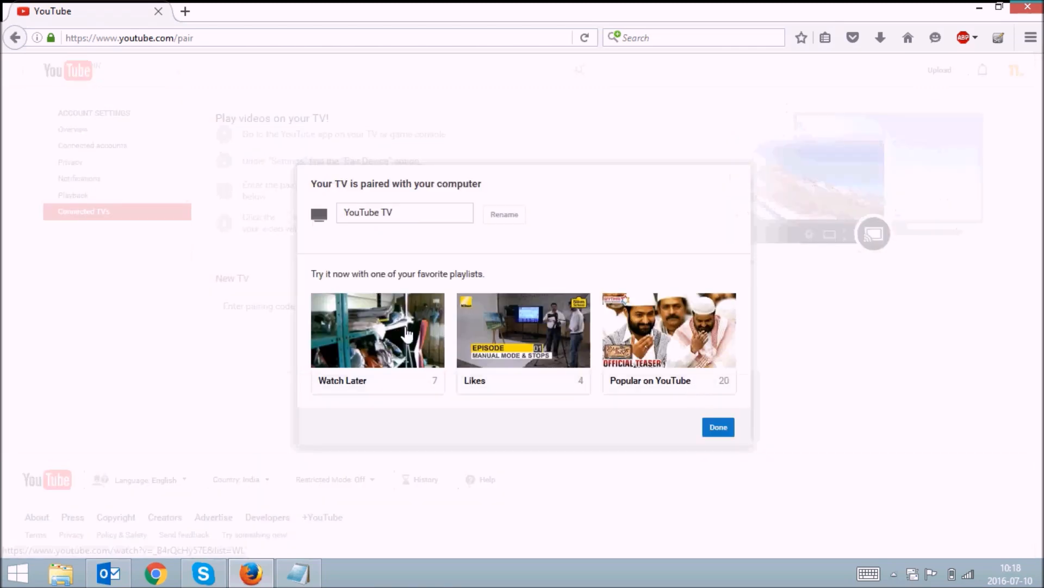
mouse_move(569, 282)
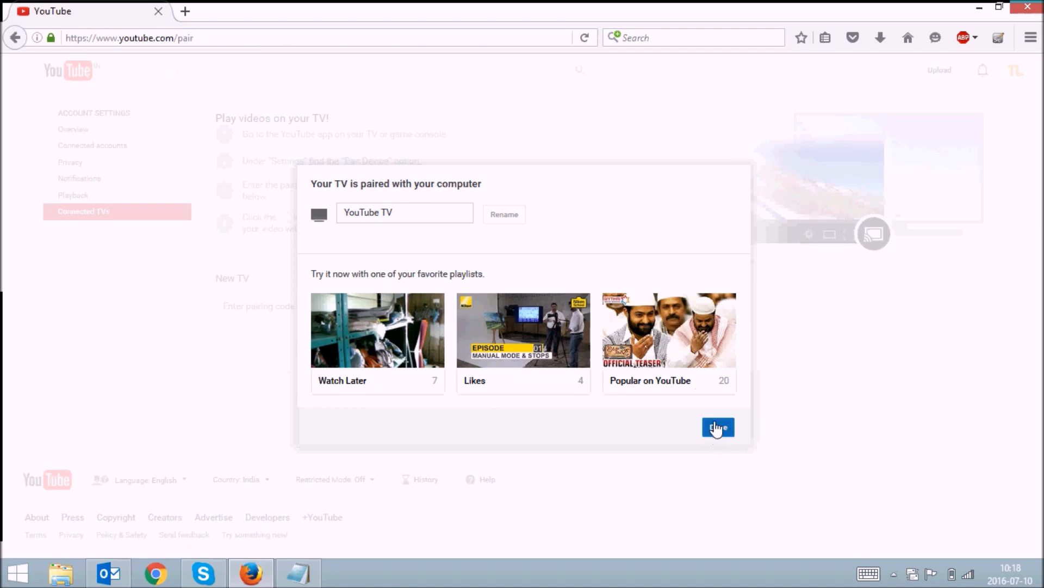
left_click(718, 426)
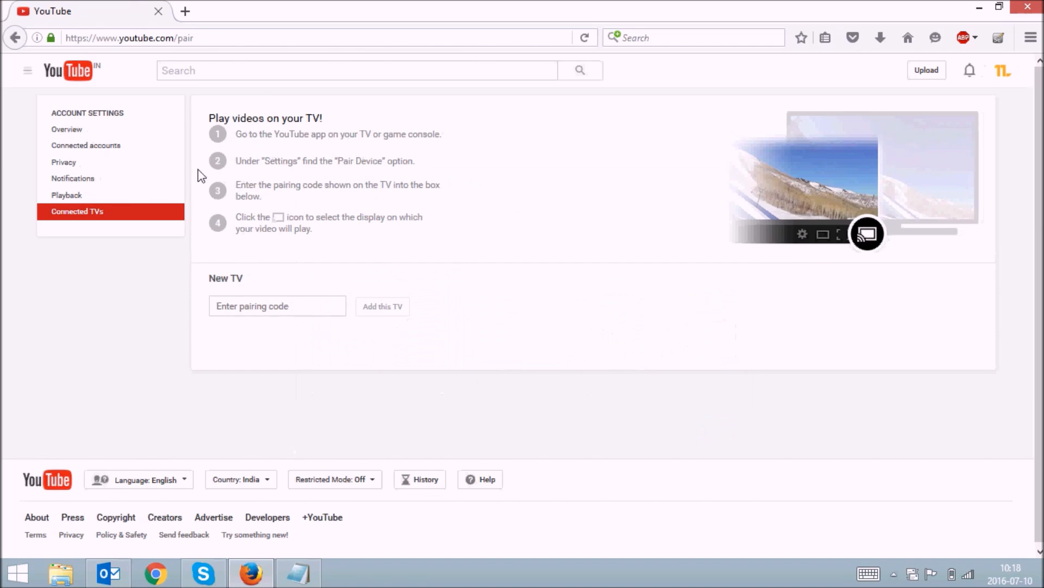
Return to the YouTube home page and open the Moto Guzzi Audace First Ride video
left_click(69, 71)
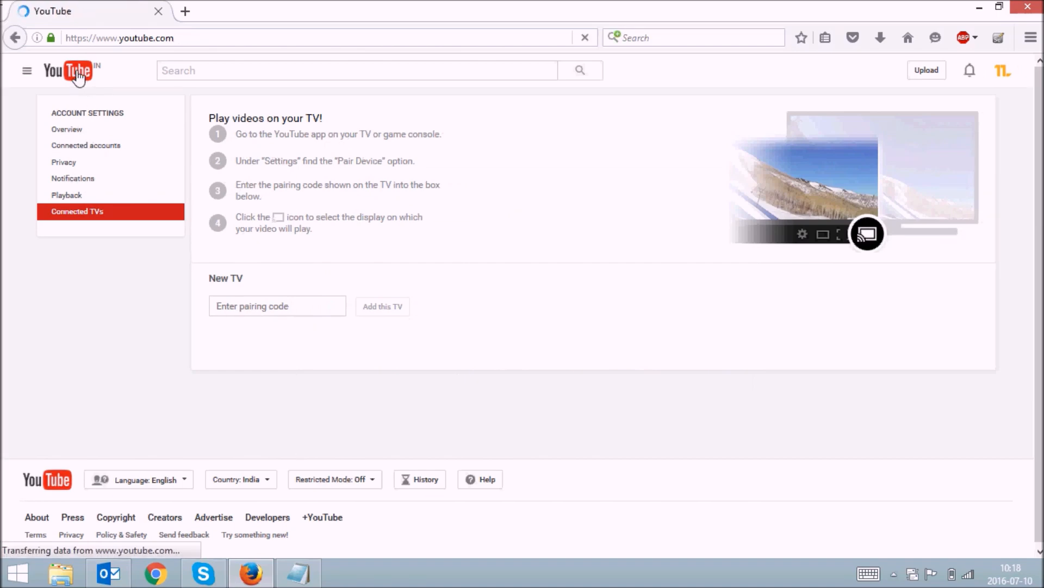
left_click(67, 71)
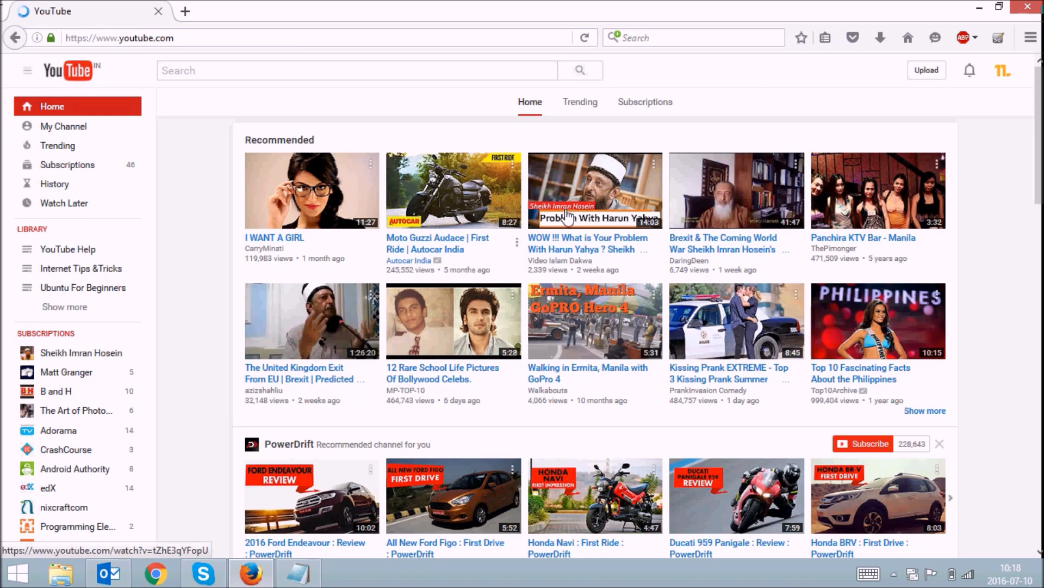
left_click(453, 189)
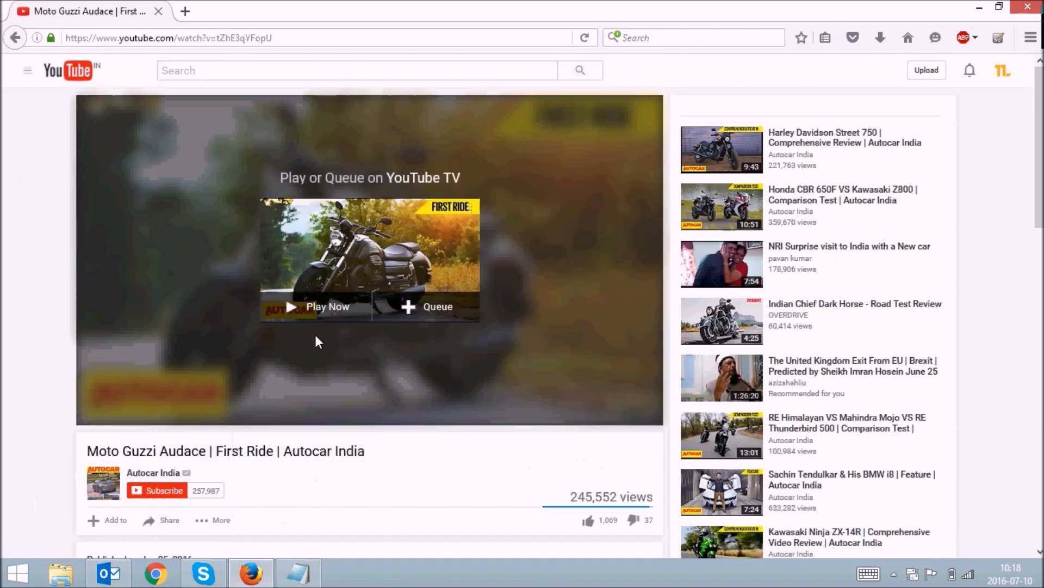
mouse_move(438, 311)
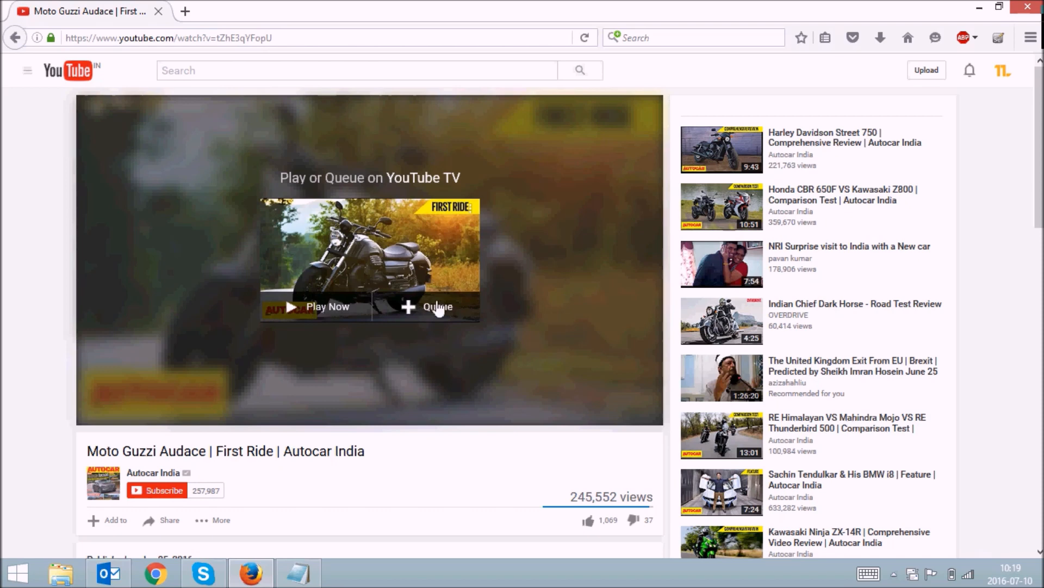
mouse_move(458, 251)
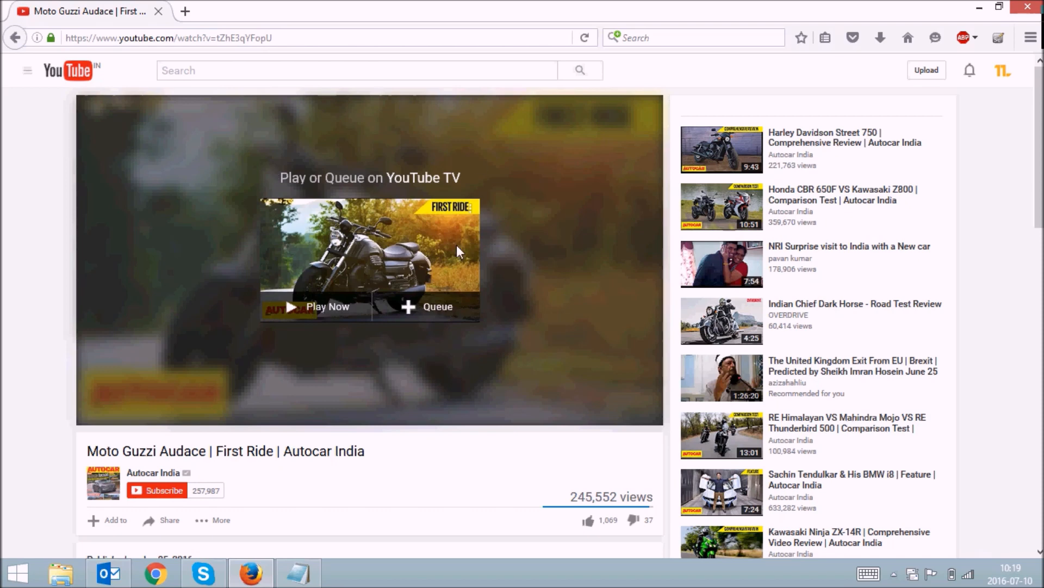
Choose Play Now so the Moto Guzzi Audace video plays on YouTube TV
left_click(328, 307)
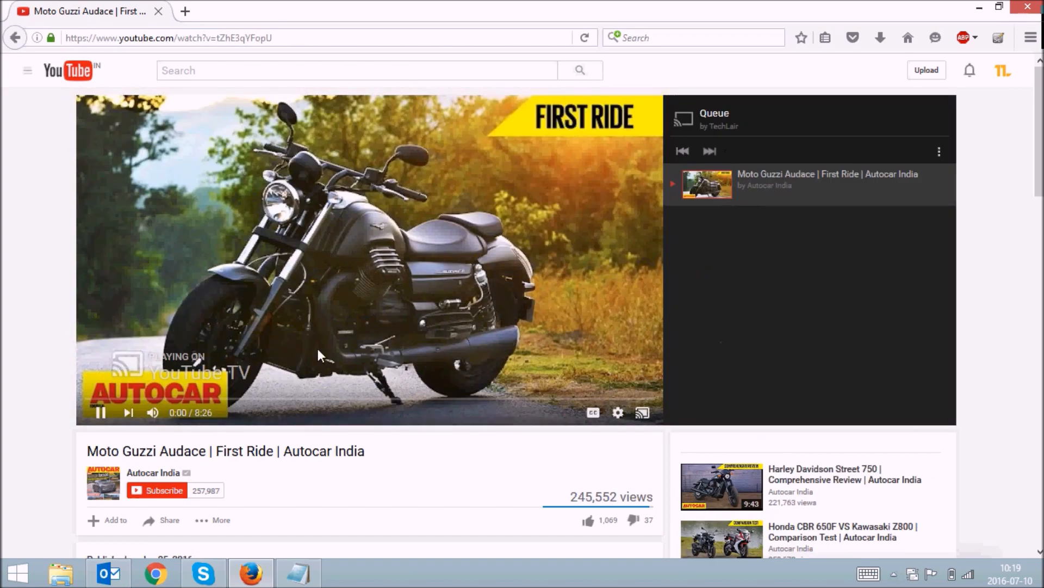
mouse_move(152, 361)
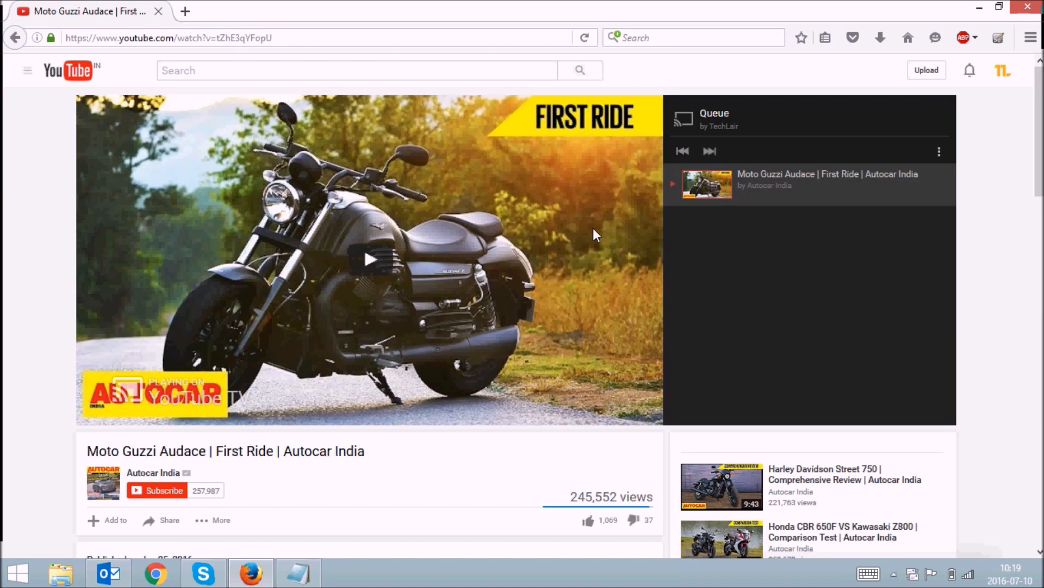
mouse_move(379, 317)
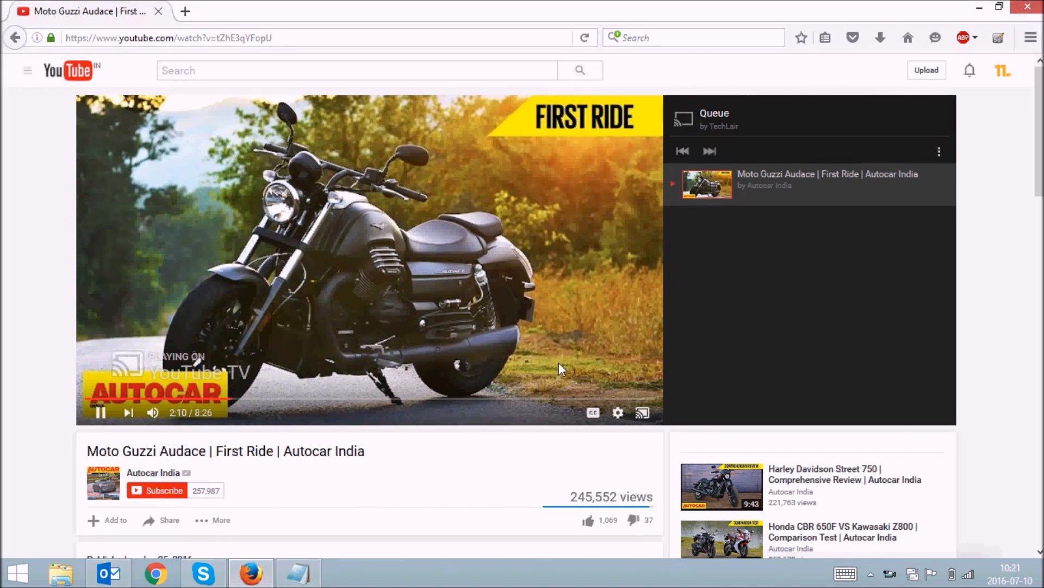
mouse_move(585, 384)
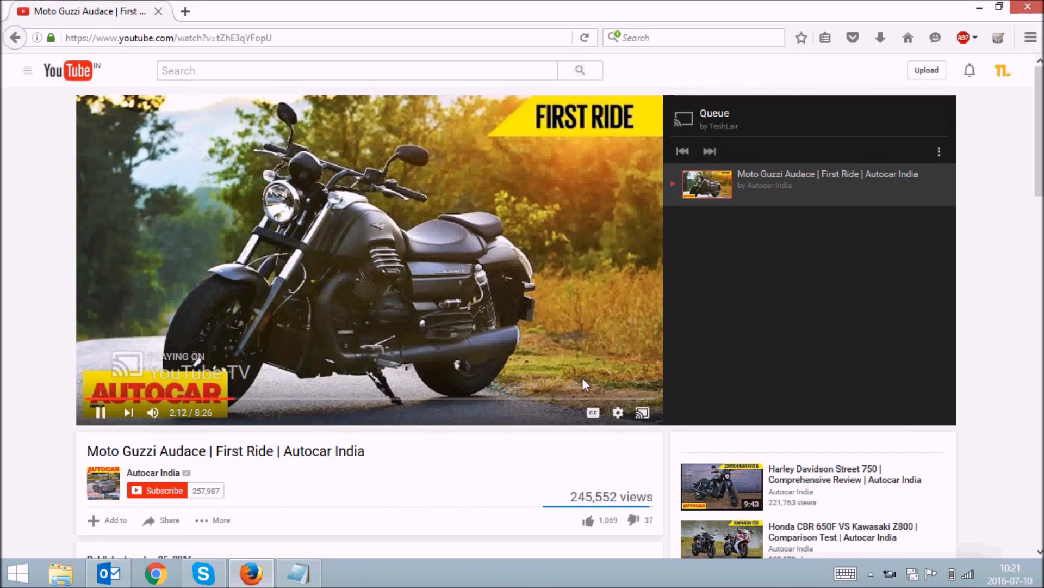
mouse_move(642, 412)
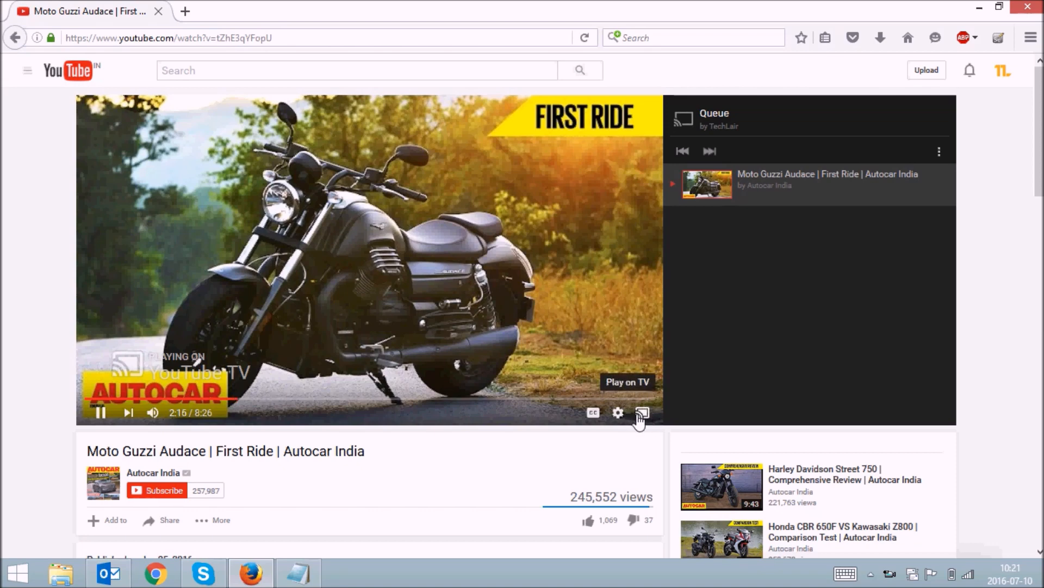
Switch playback to This computer and pause the Moto Guzzi video at 2:21
left_click(642, 412)
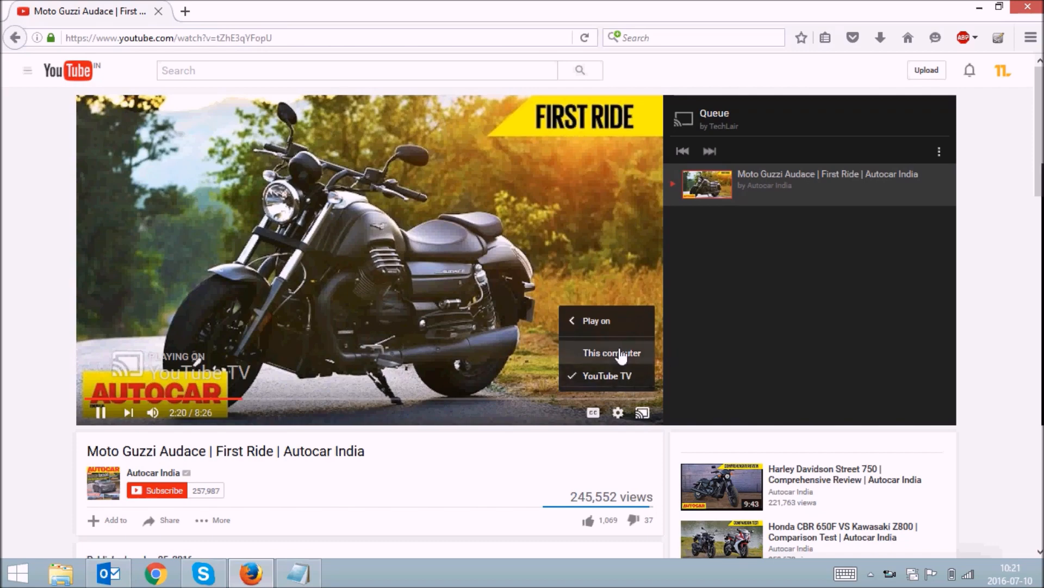
left_click(610, 352)
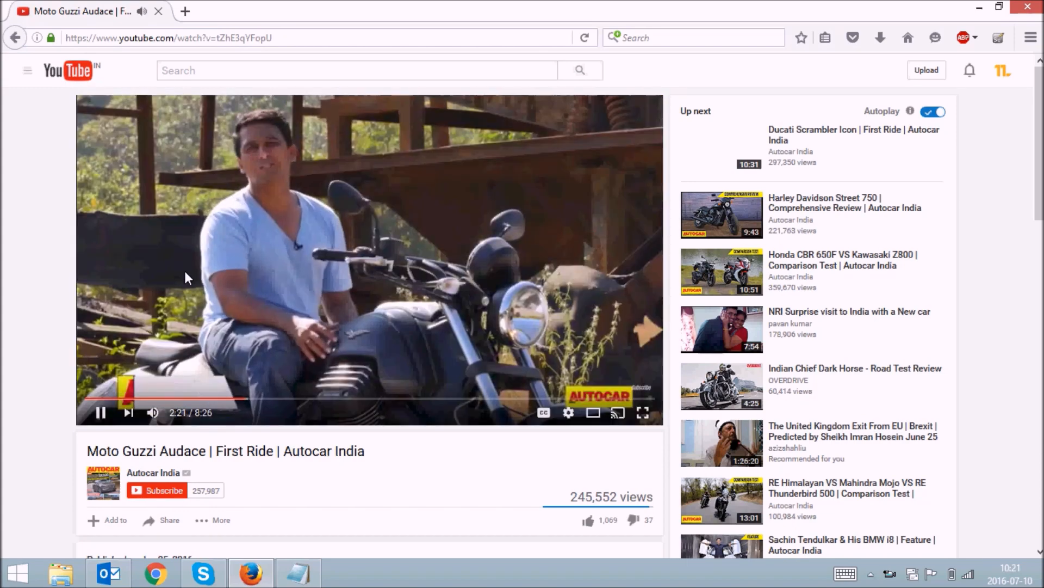
left_click(101, 413)
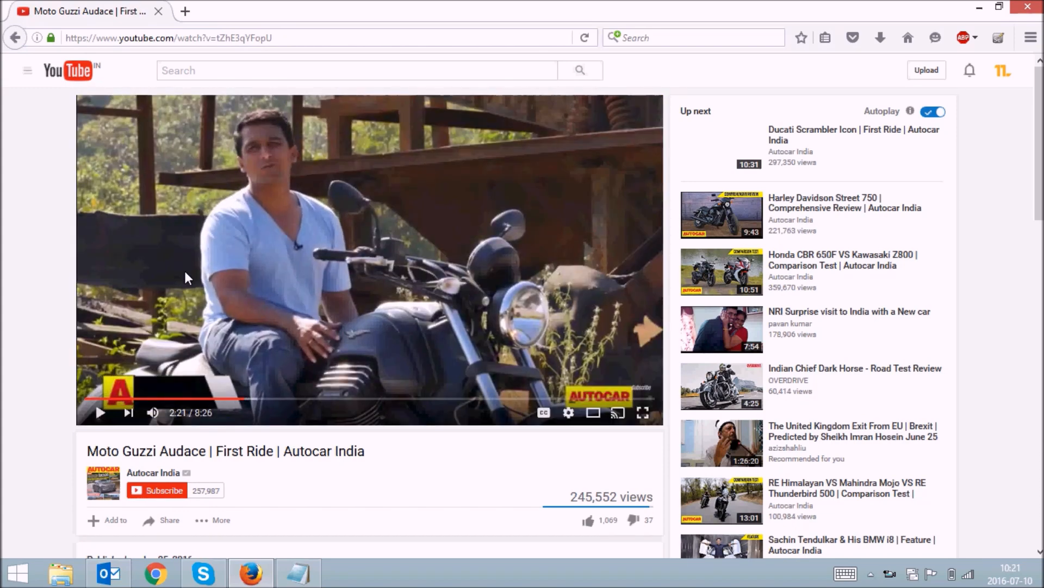